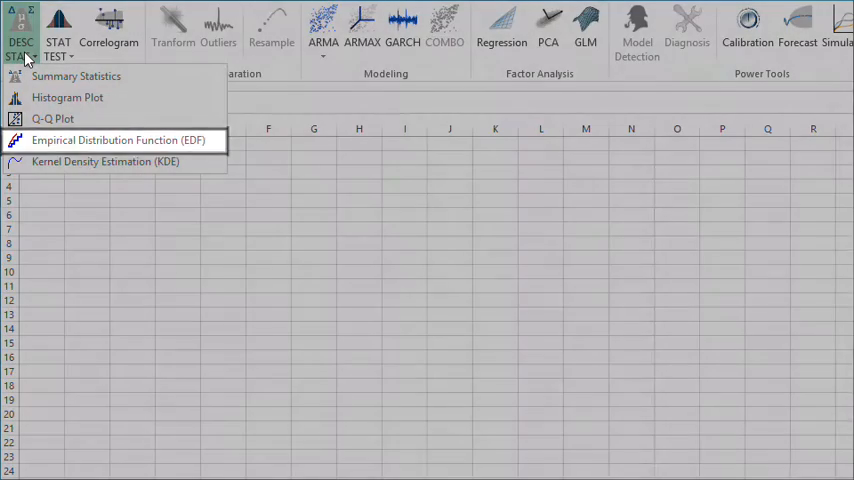
mouse_move(104, 160)
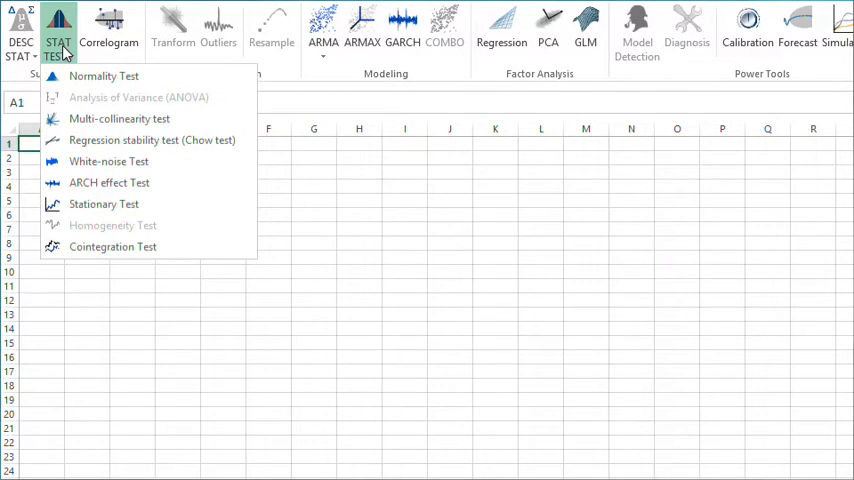
mouse_move(104, 76)
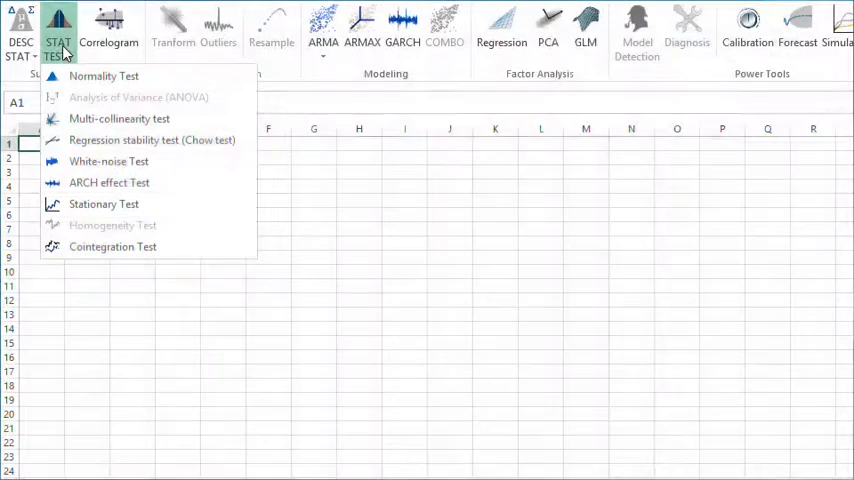
Step: Show the STAT TEST list on the NumXL ribbon with its normality and white-noise tests
left_click(322, 28)
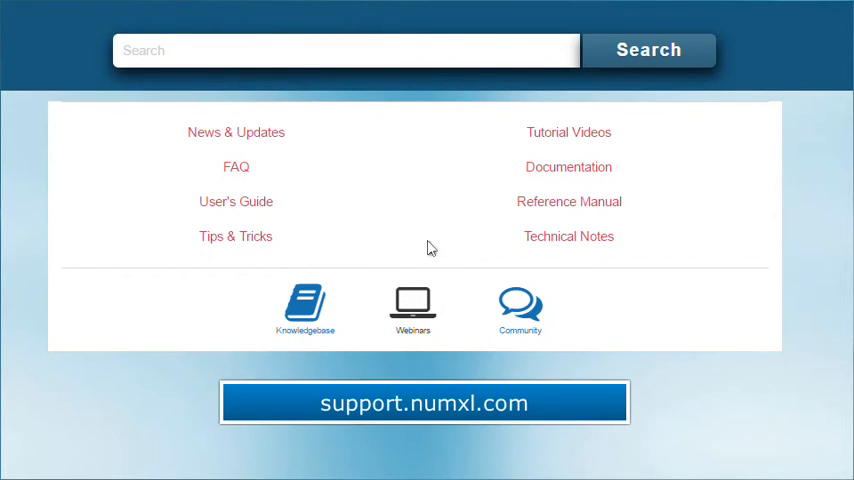
Step: Browse the Tutorial Videos page on support.numxl.com, scrolling through the tutorial list
left_click(424, 402)
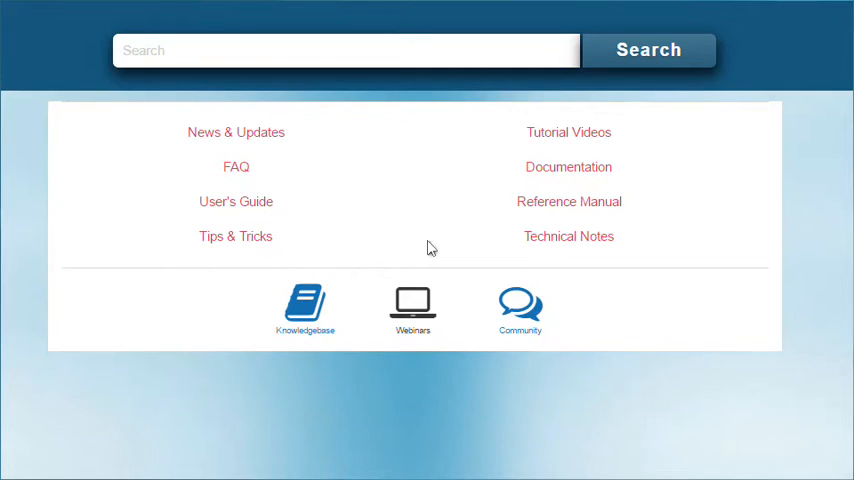
left_click(568, 132)
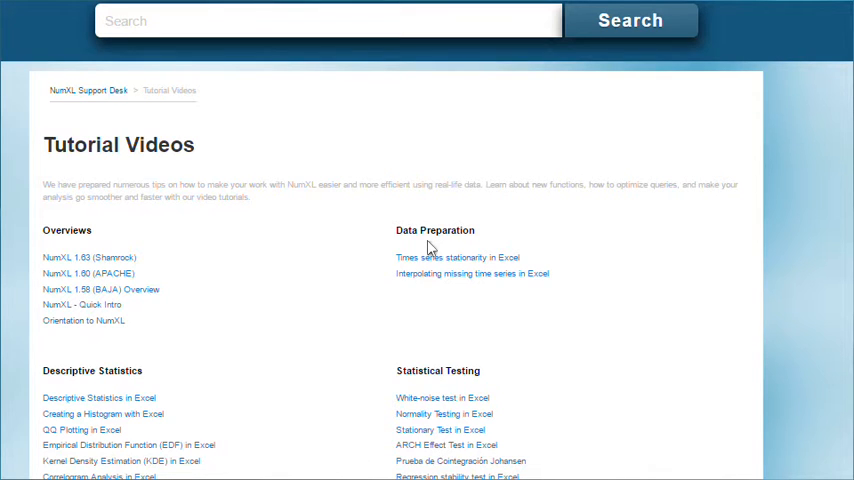
scroll("down", 3)
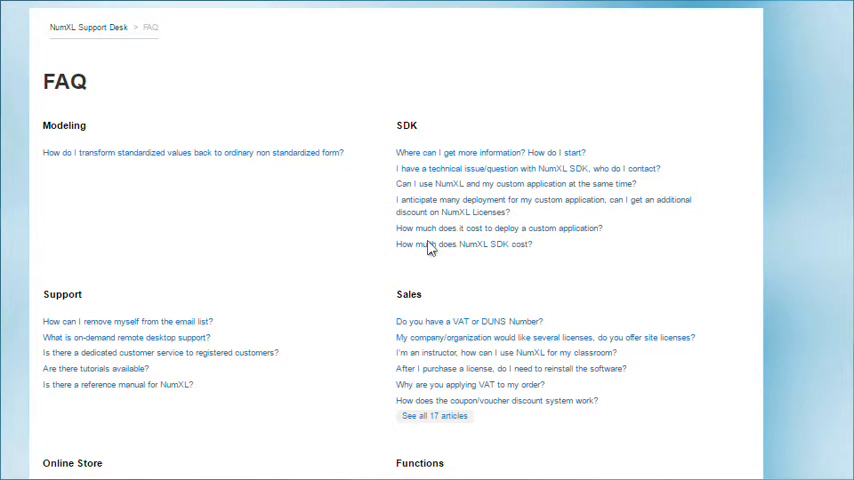
scroll("down", 3)
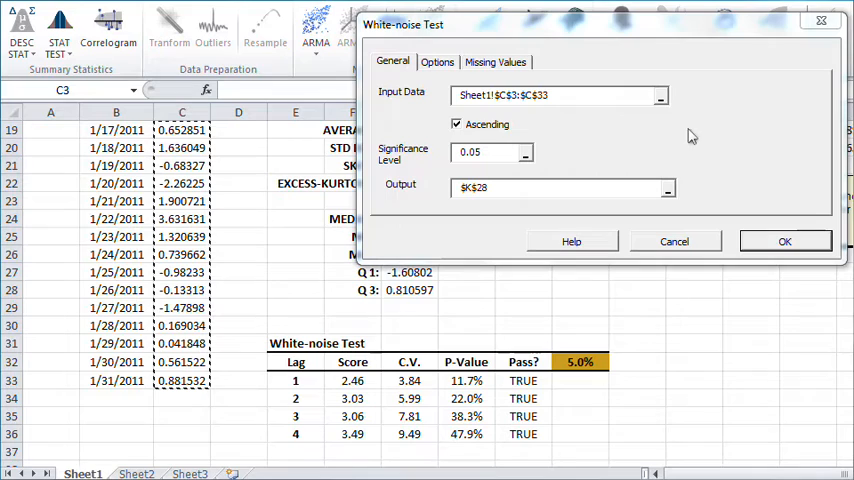
mouse_move(386, 120)
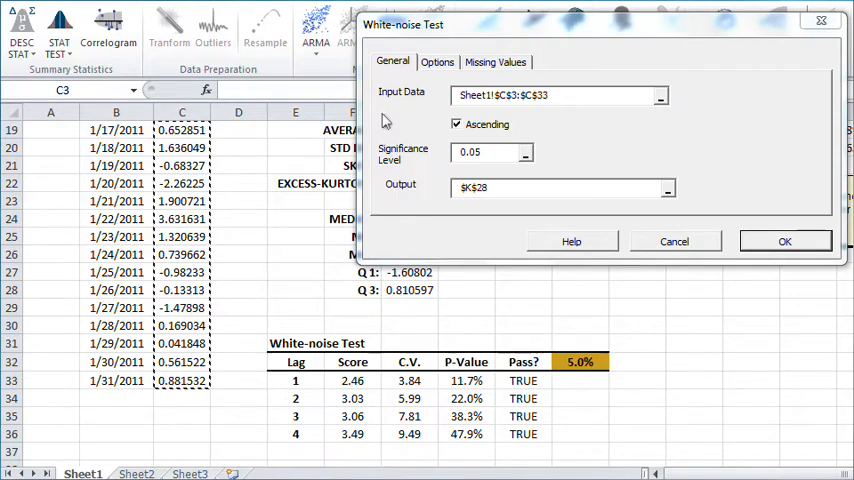
Step: Start the White-noise Test on $C$3:$C$33 at 0.05 significance with output to $K$28
left_click(58, 30)
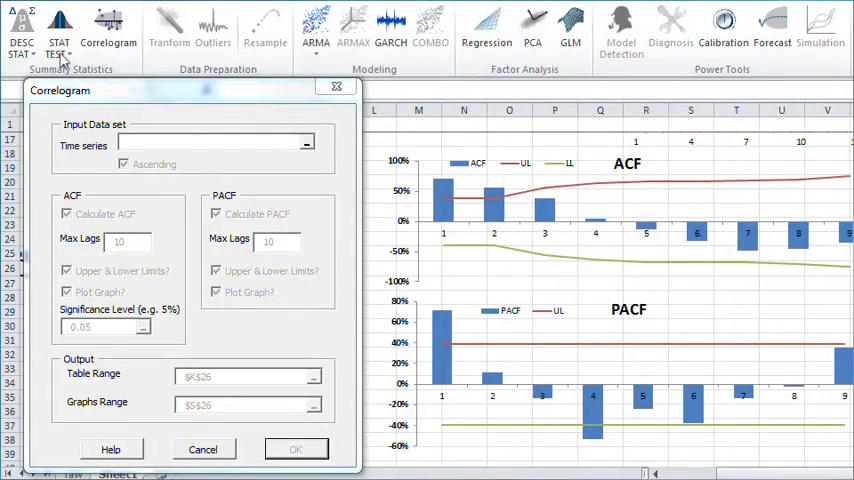
mouse_move(332, 284)
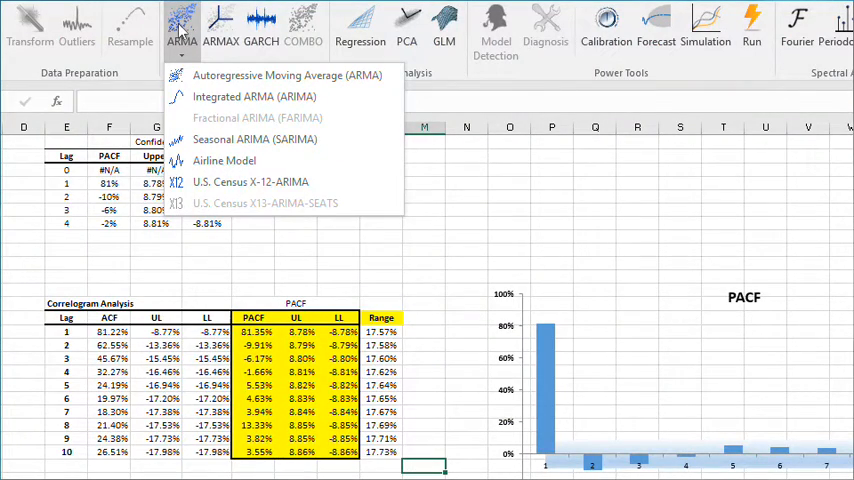
mouse_move(288, 76)
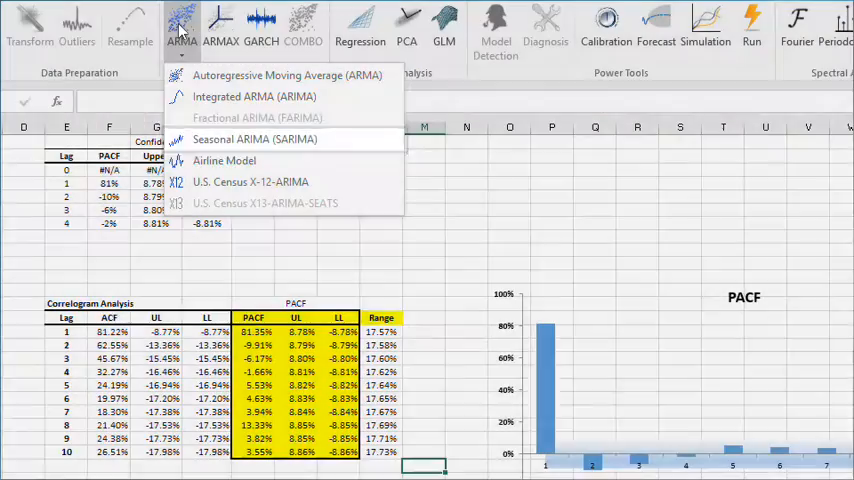
mouse_move(250, 182)
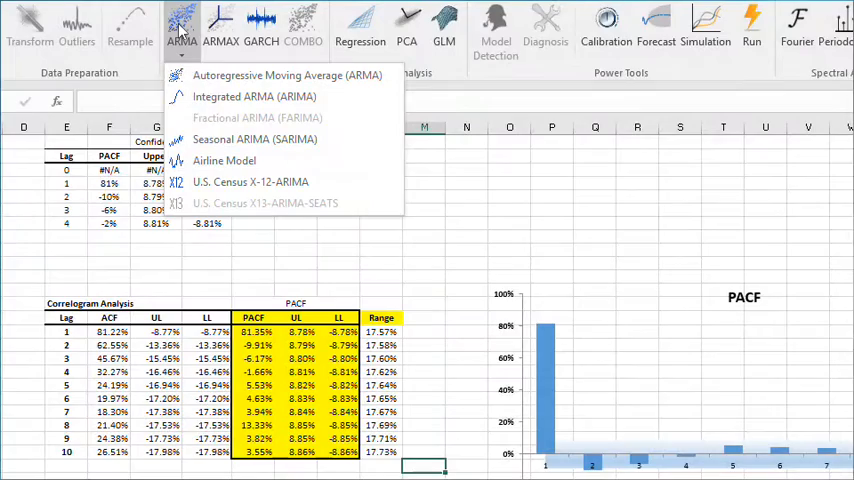
Step: Choose Airline Model from the ARMA menu for the residential power demand series
left_click(224, 160)
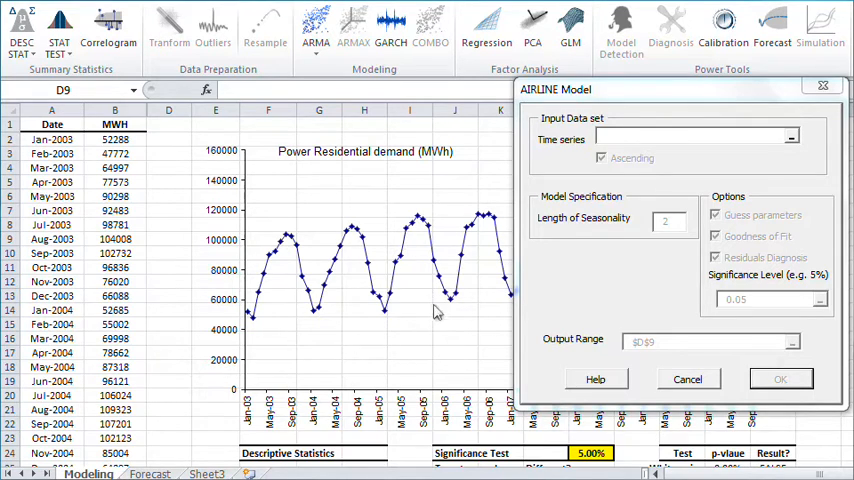
mouse_move(446, 334)
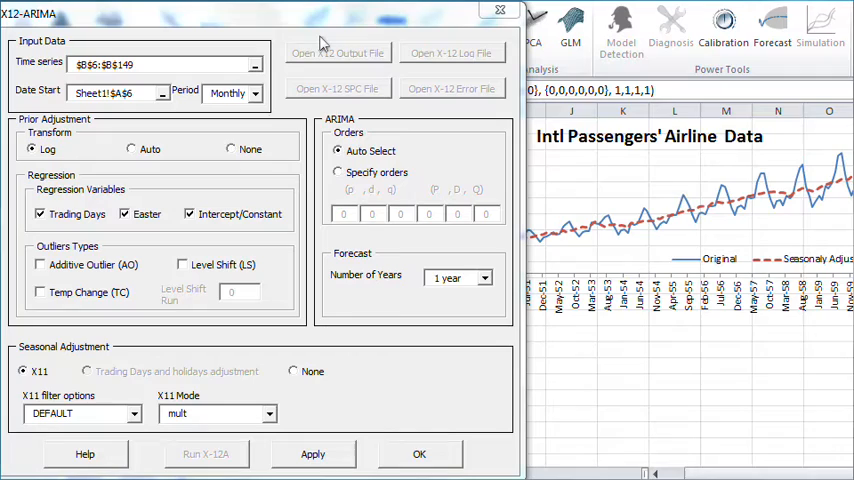
mouse_move(390, 210)
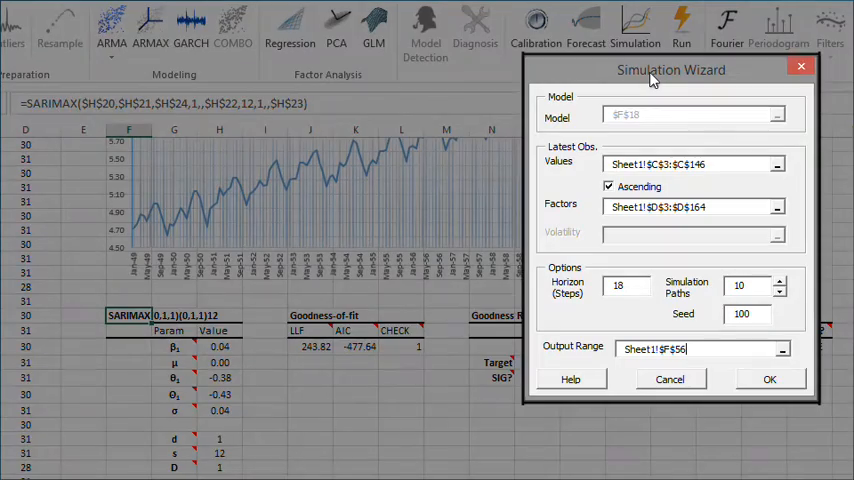
Step: Generate the SARIMAX simulation with horizon 18 and 10 paths as a table and chart
left_click(768, 380)
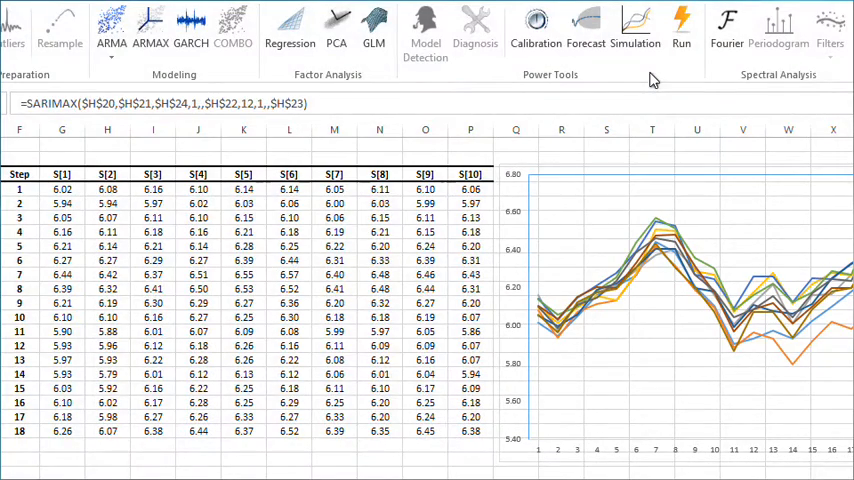
left_click(290, 30)
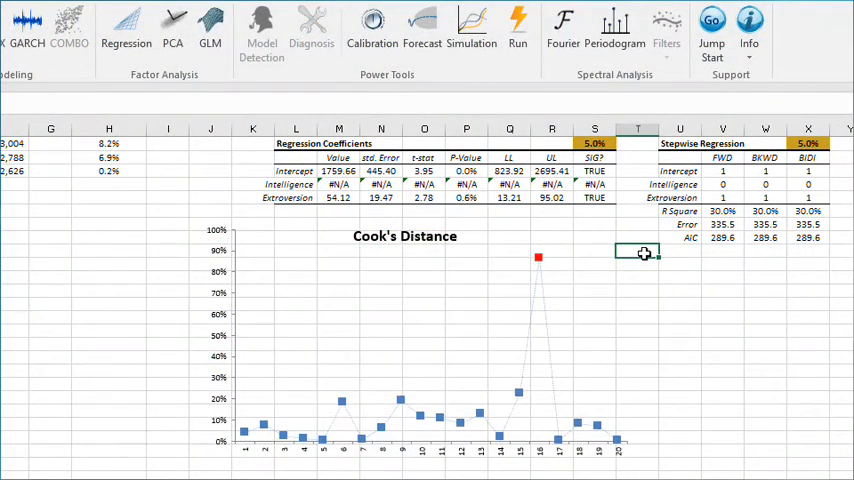
Step: Select a cell beside the stepwise regression table to view coefficients and the Cook's Distance chart
left_click(404, 340)
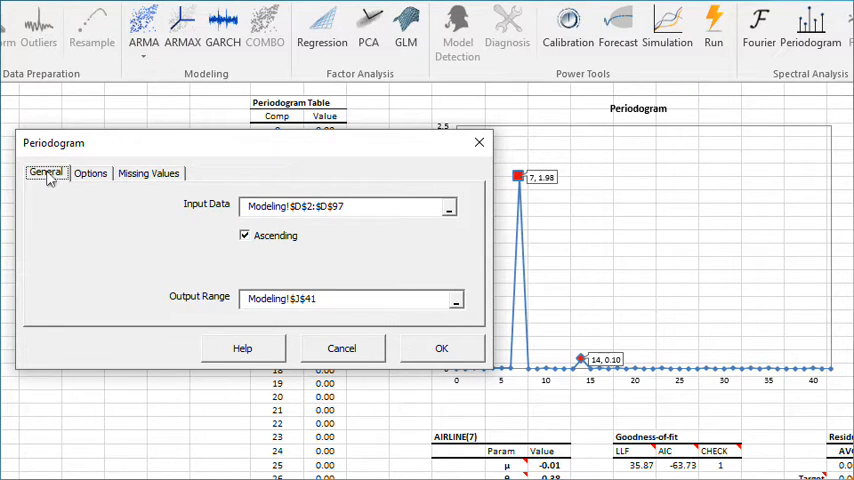
left_click(90, 172)
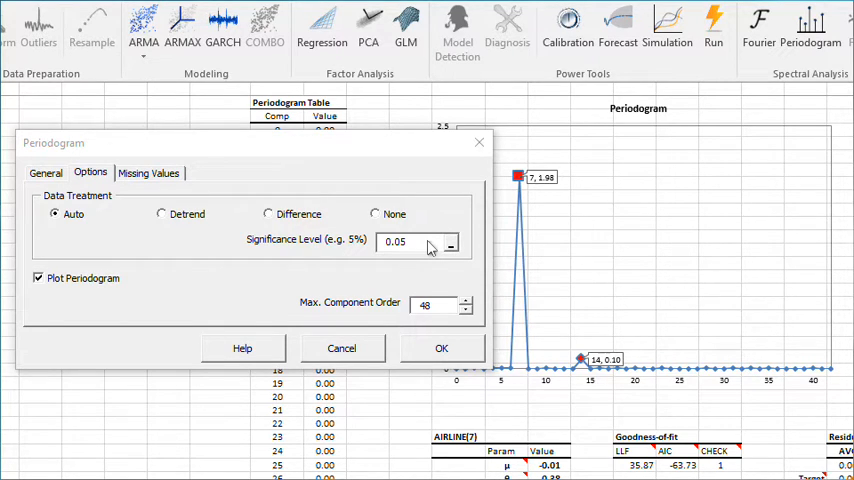
left_click(46, 172)
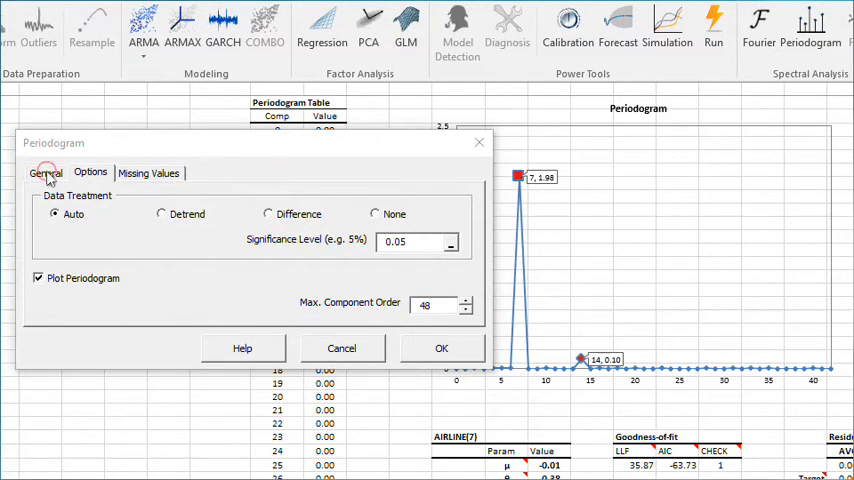